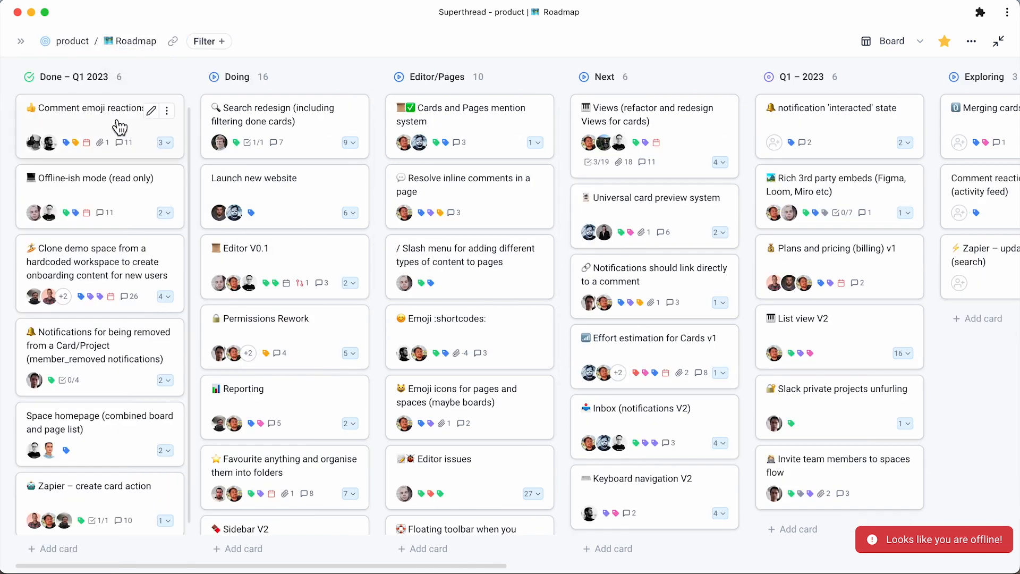
# - Select Changelog under Favourites and scroll through the page once back online
pyautogui.click(94, 108)
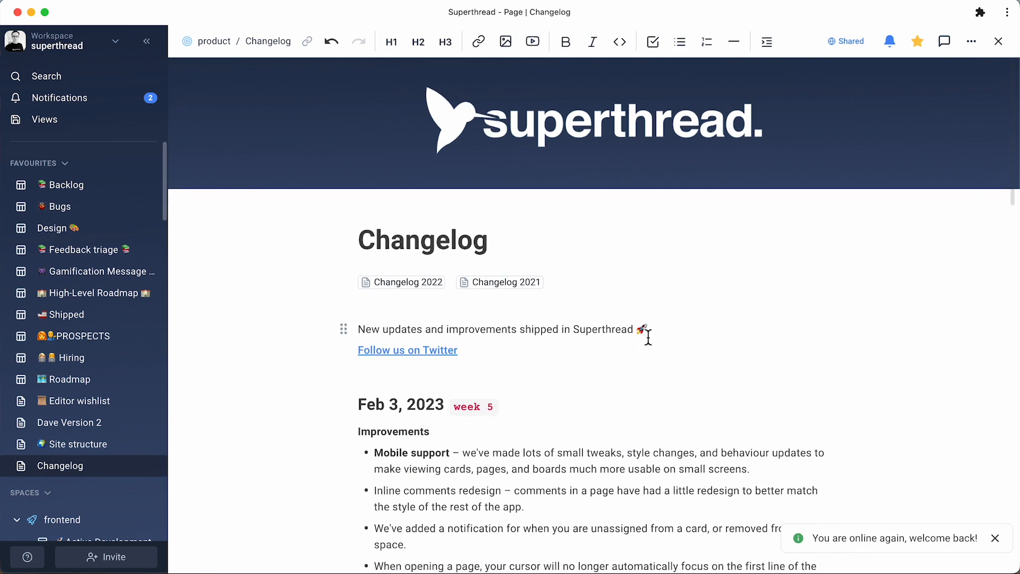
pyautogui.scroll(-3)
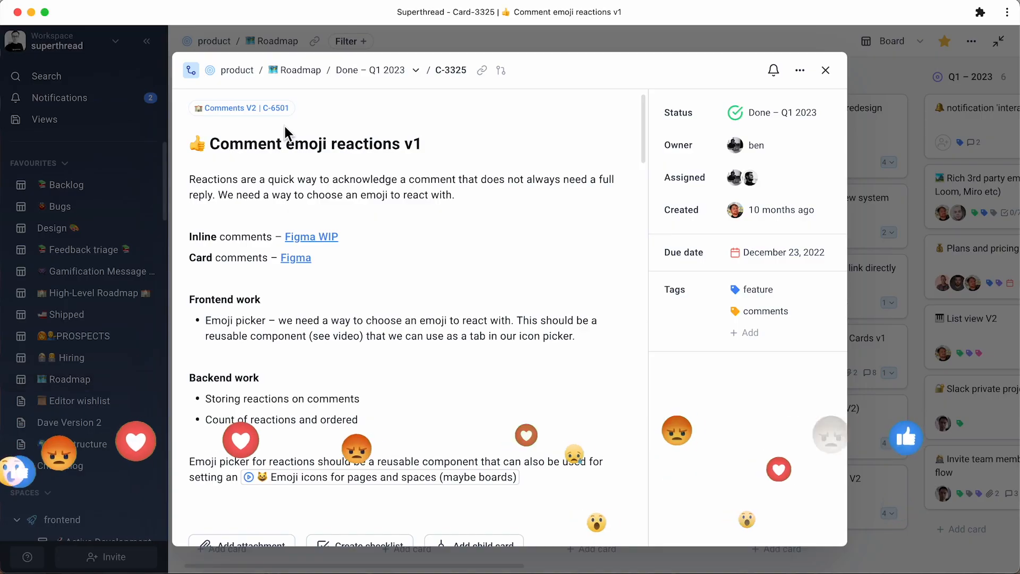
# - Scroll through the card's description, attachment and child cards
pyautogui.scroll(-3)
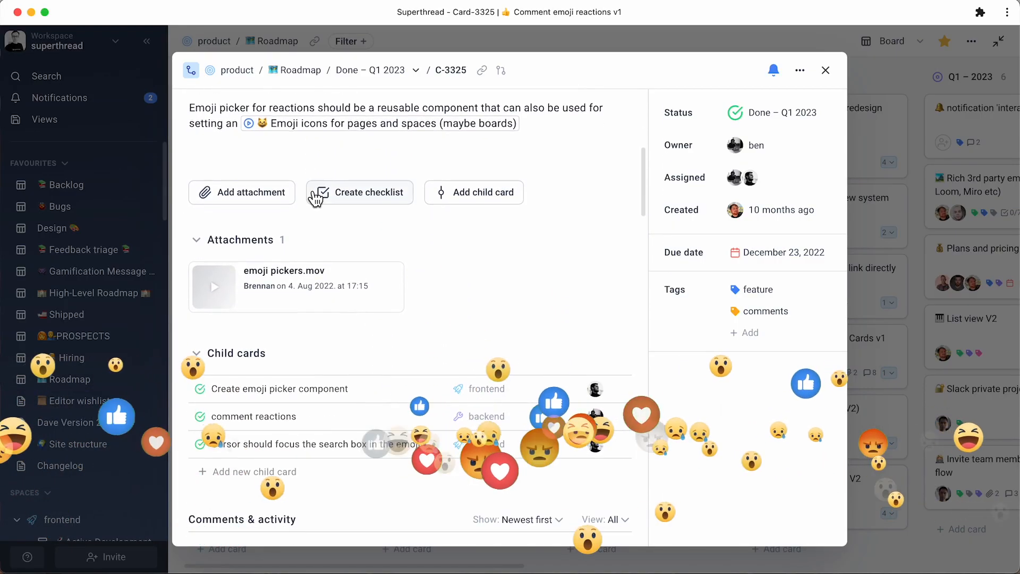
pyautogui.scroll(-3)
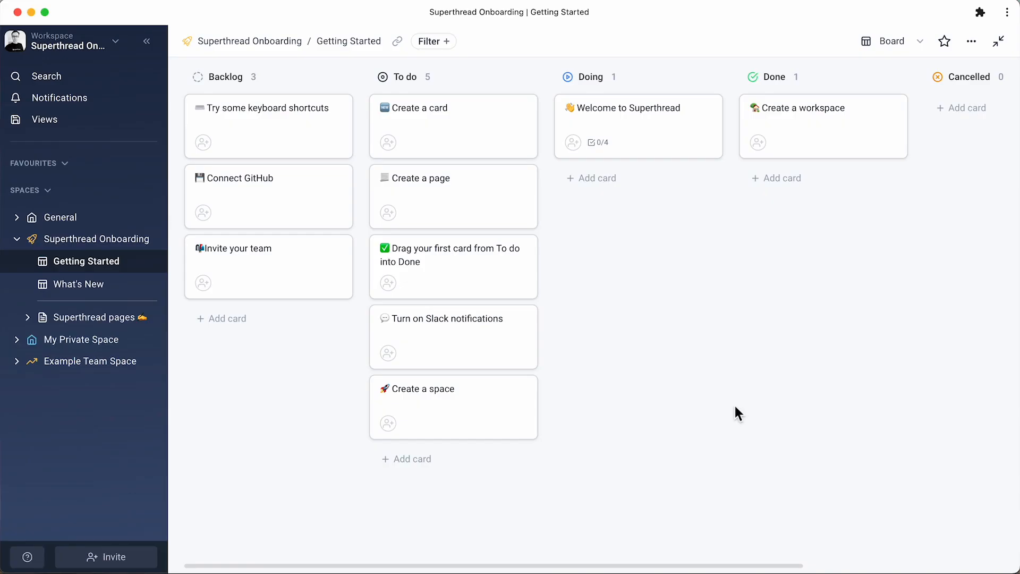
pyautogui.moveTo(802, 455)
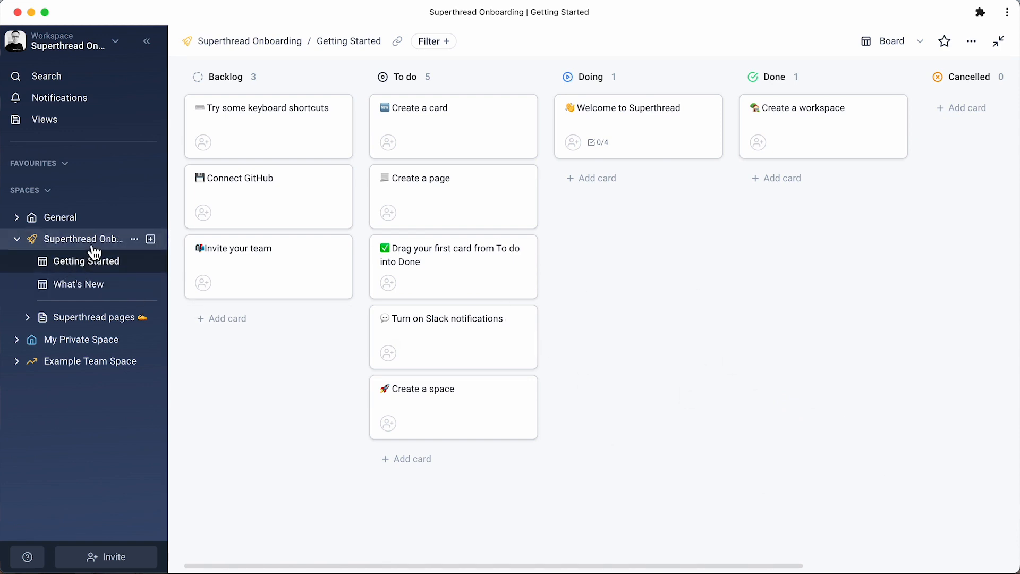
pyautogui.moveTo(30, 247)
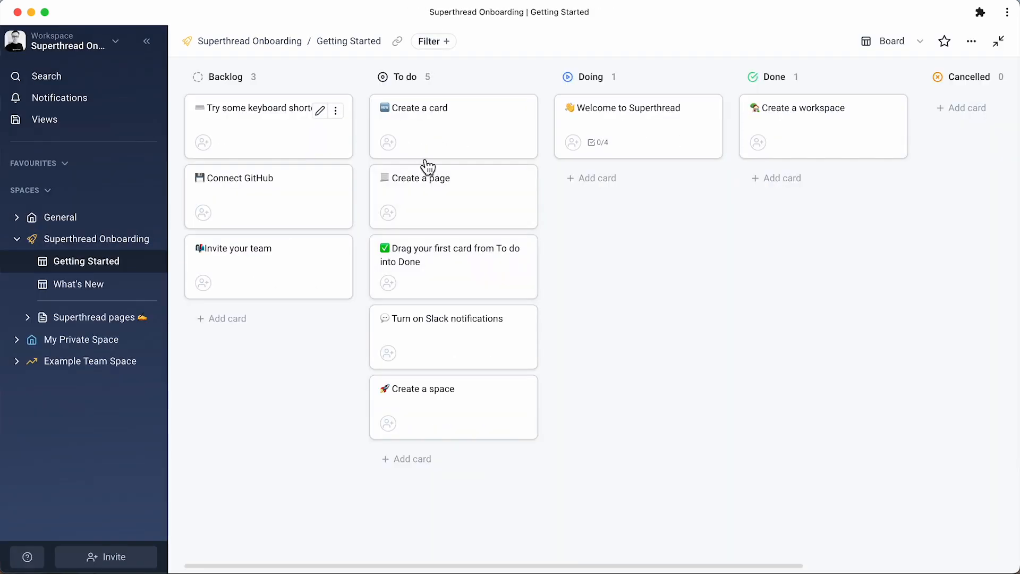
# - Select the Getting Started board under the Superthread Onboarding space
pyautogui.click(94, 316)
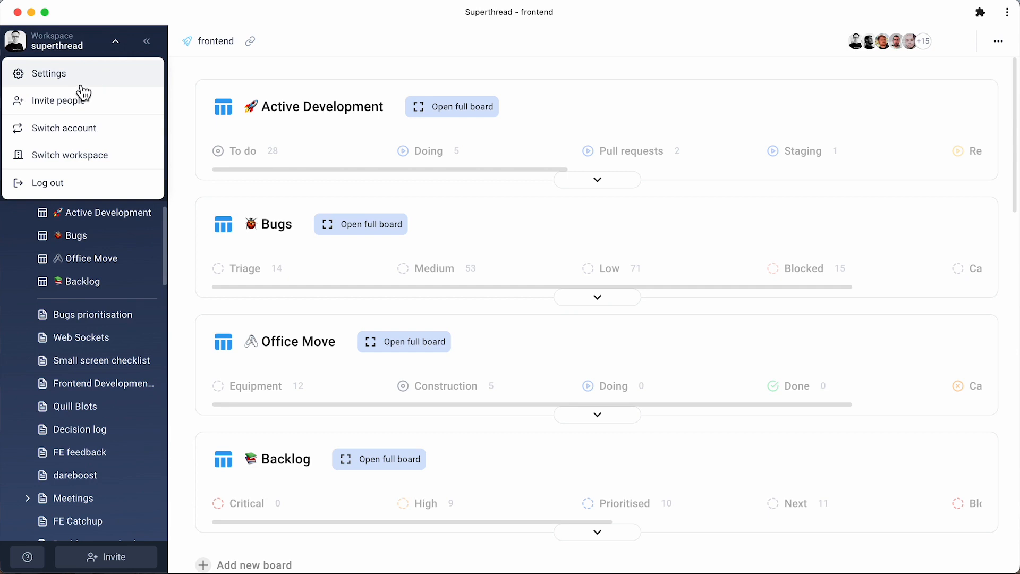
# - From workspace Settings, reach Integrations > Zapier and launch Open Zapier
pyautogui.click(49, 73)
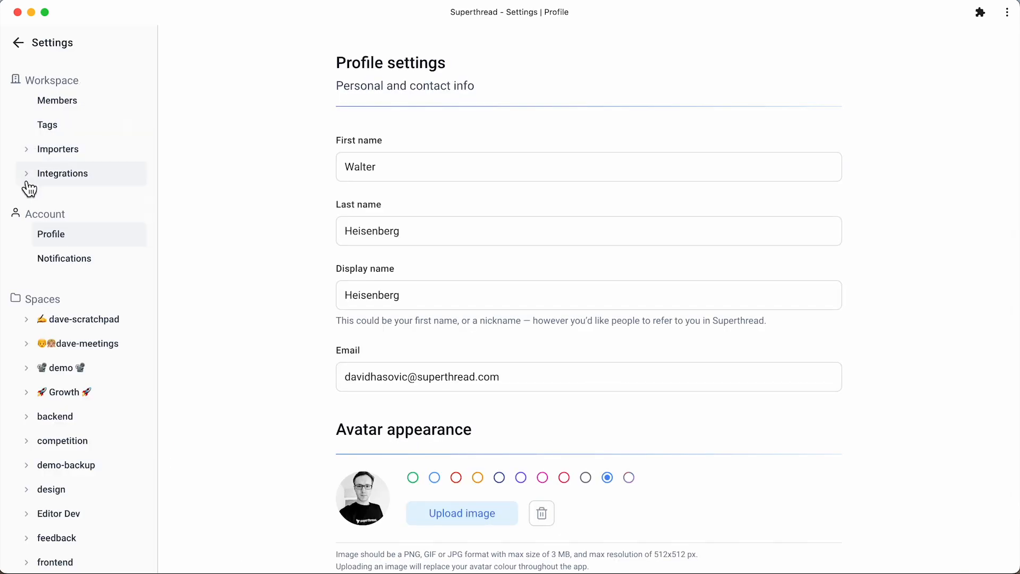
pyautogui.click(62, 173)
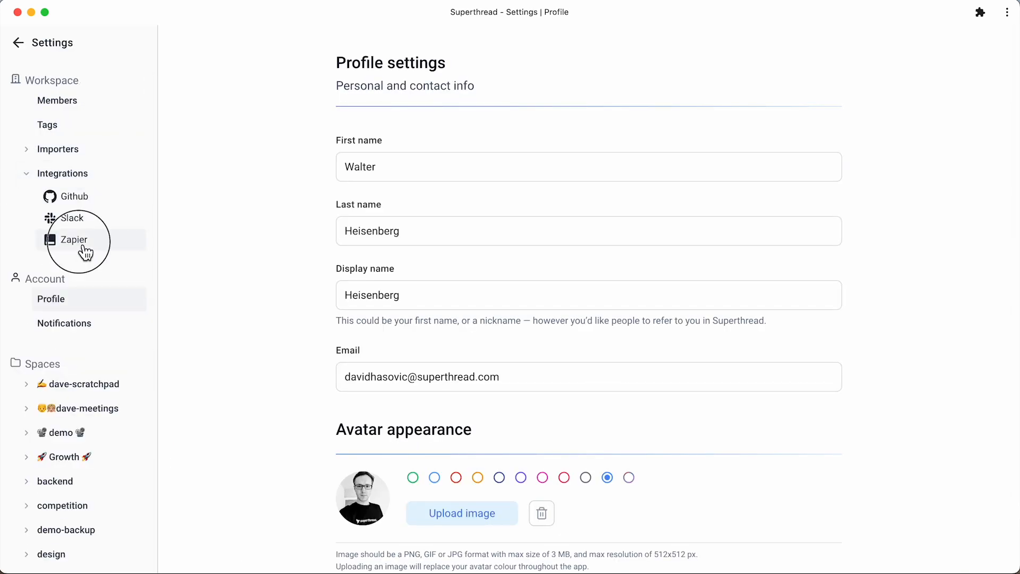
pyautogui.click(74, 240)
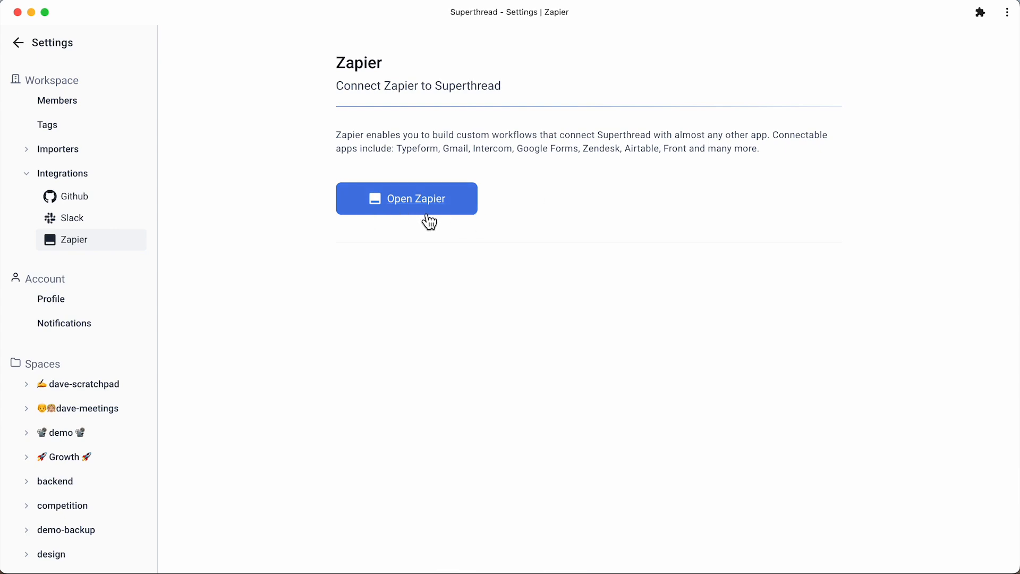
pyautogui.click(406, 198)
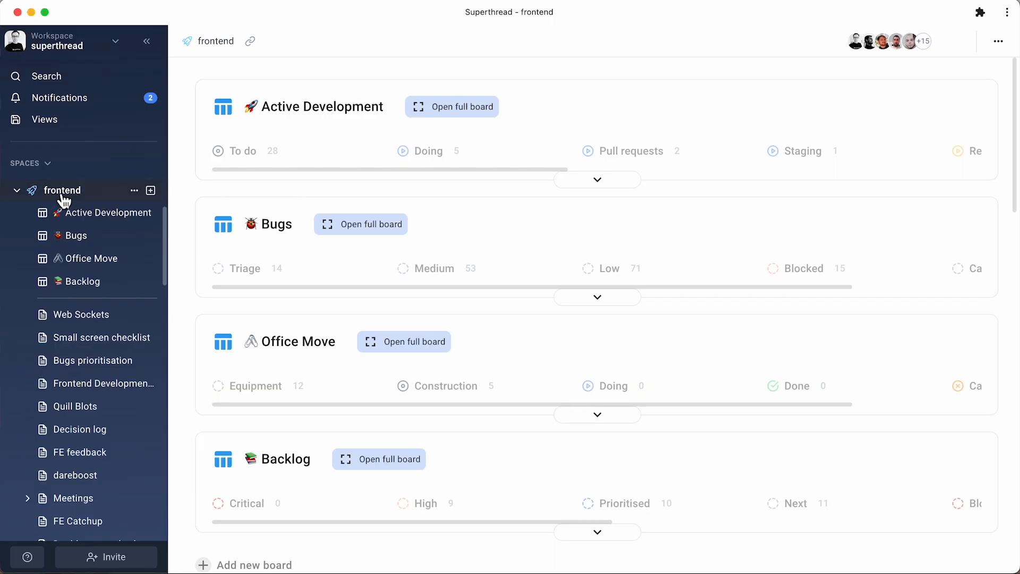
pyautogui.moveTo(185, 212)
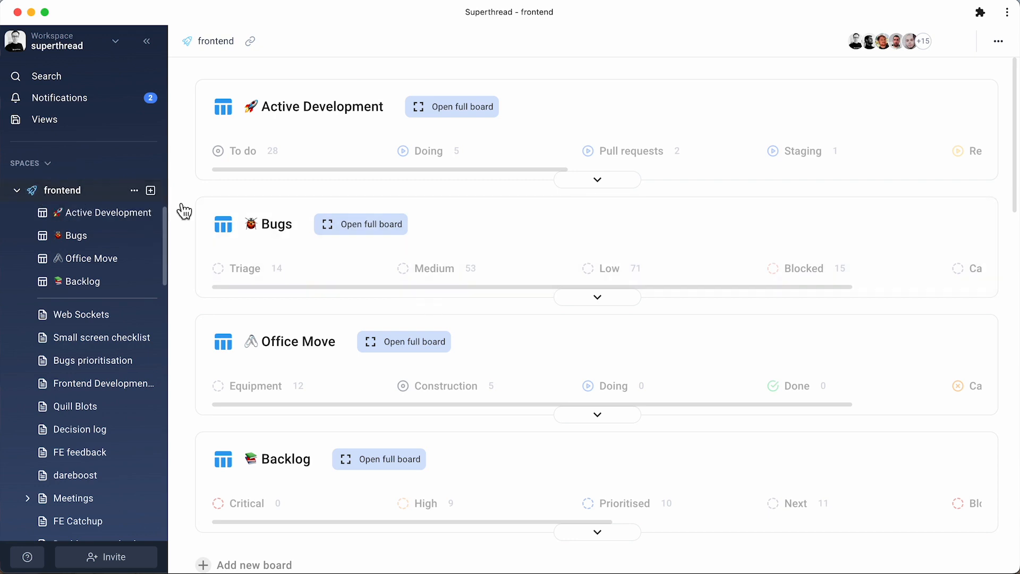
# - Expand the Active Development preview and drag Web Sockets below Bugs prioritisation
pyautogui.click(597, 180)
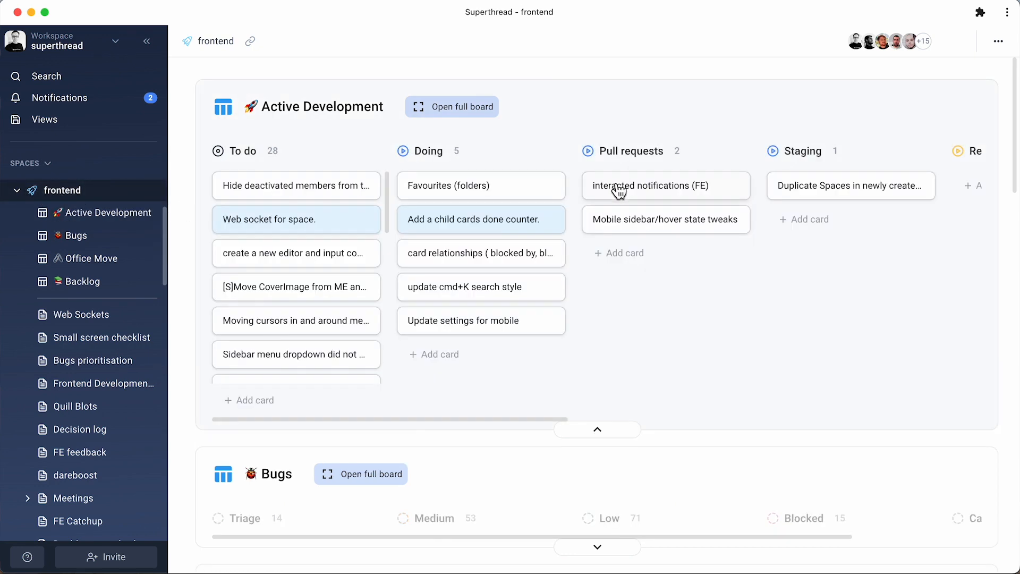
pyautogui.click(597, 429)
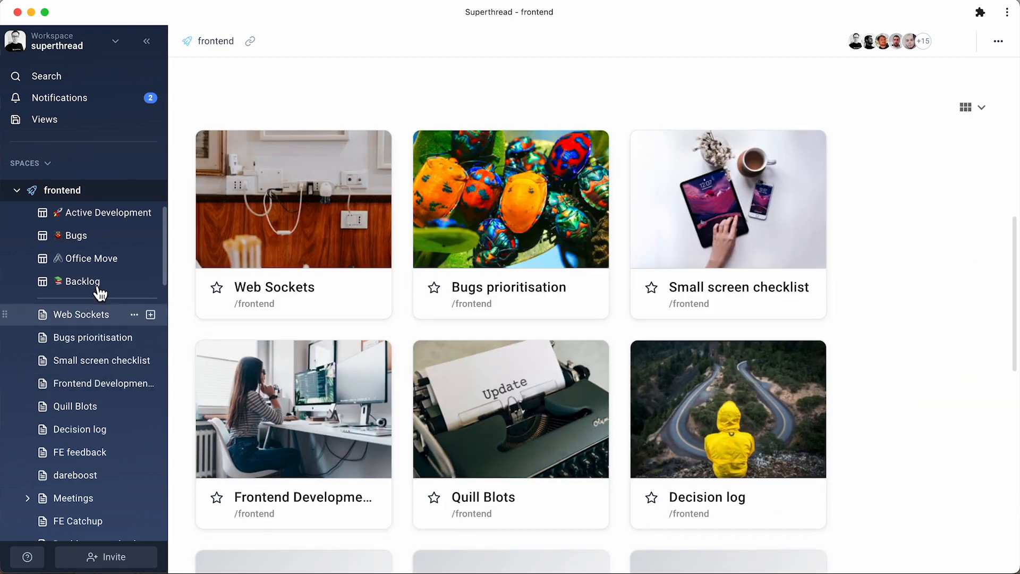
pyautogui.moveTo(85, 332)
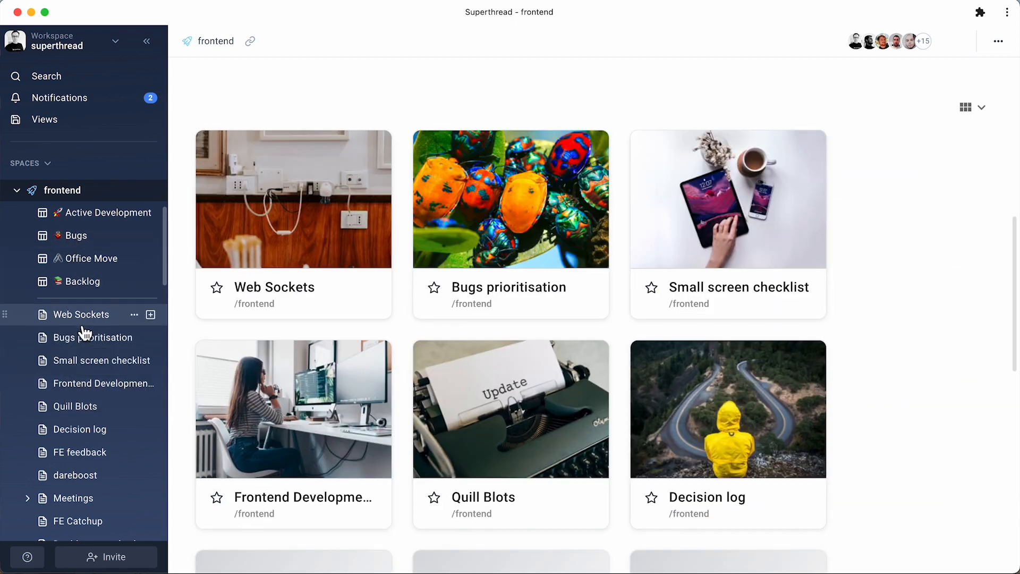
pyautogui.moveTo(81, 314); pyautogui.dragTo(85, 361)
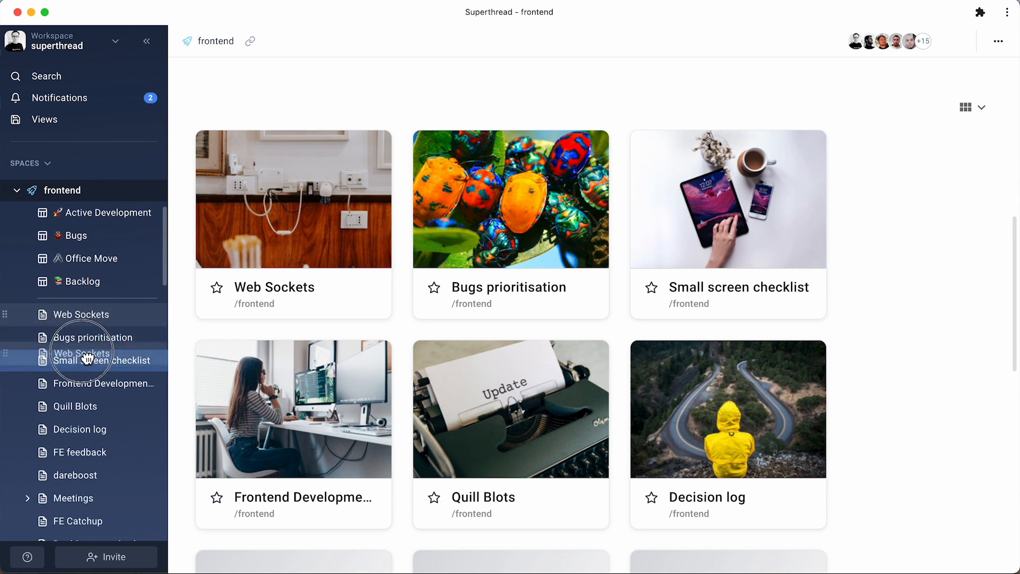